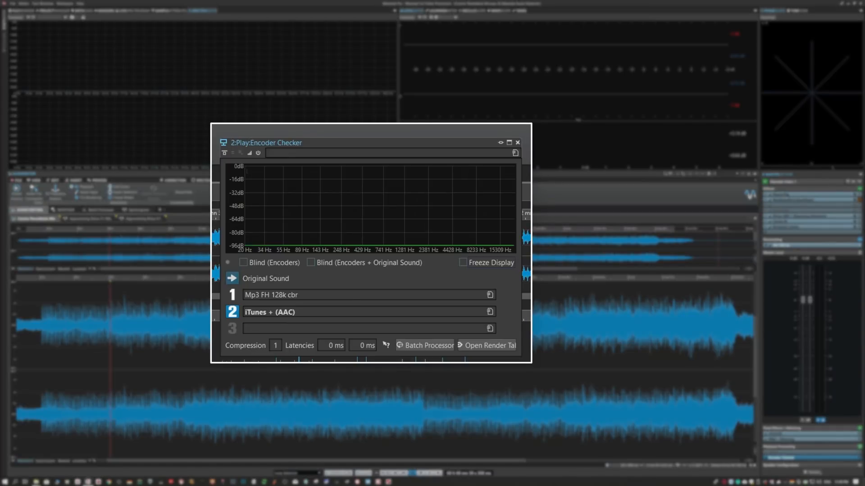
Step: Monitor the MP3 FH 128k cbr encoding, then switch back to iTunes AAC
click(231, 295)
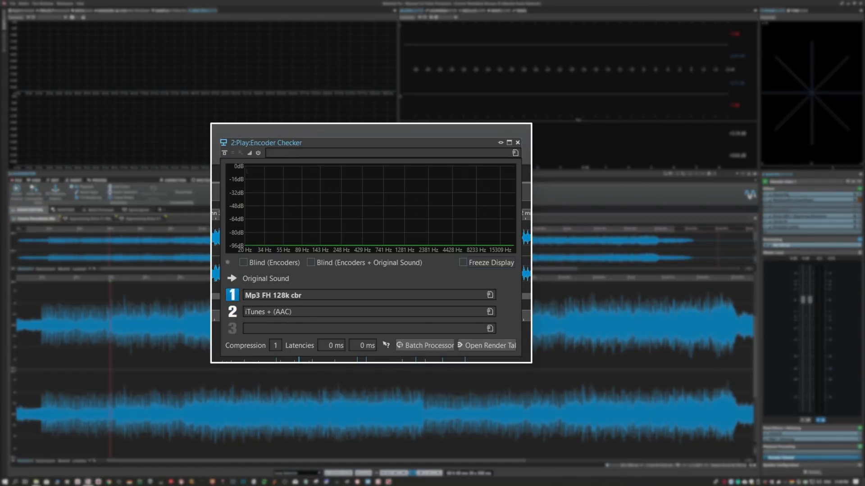
click(232, 312)
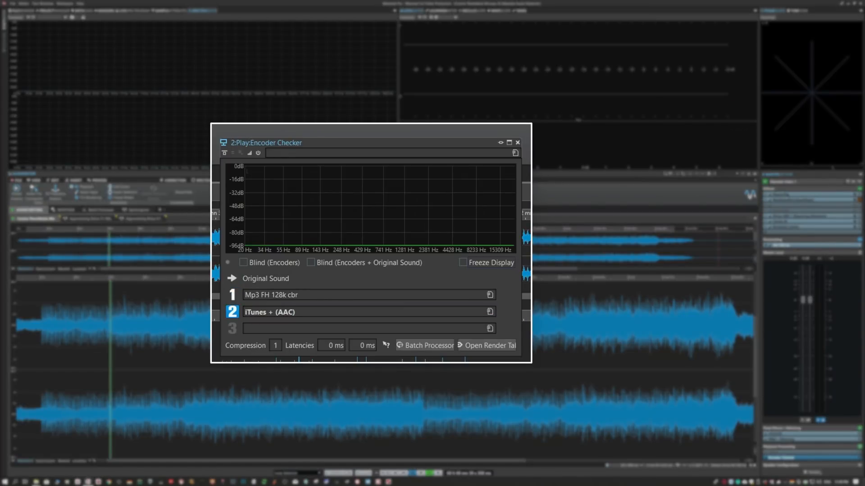